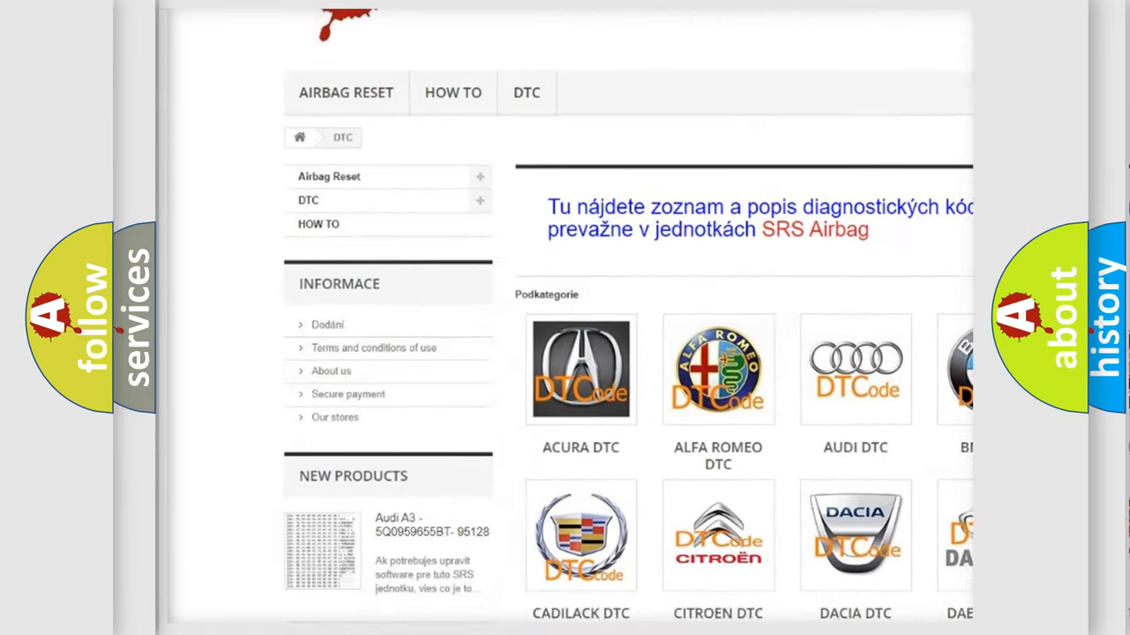
- Reveal the P1392 definition: occupant classification ECU, front seat assembly RH
scroll("down", 3)
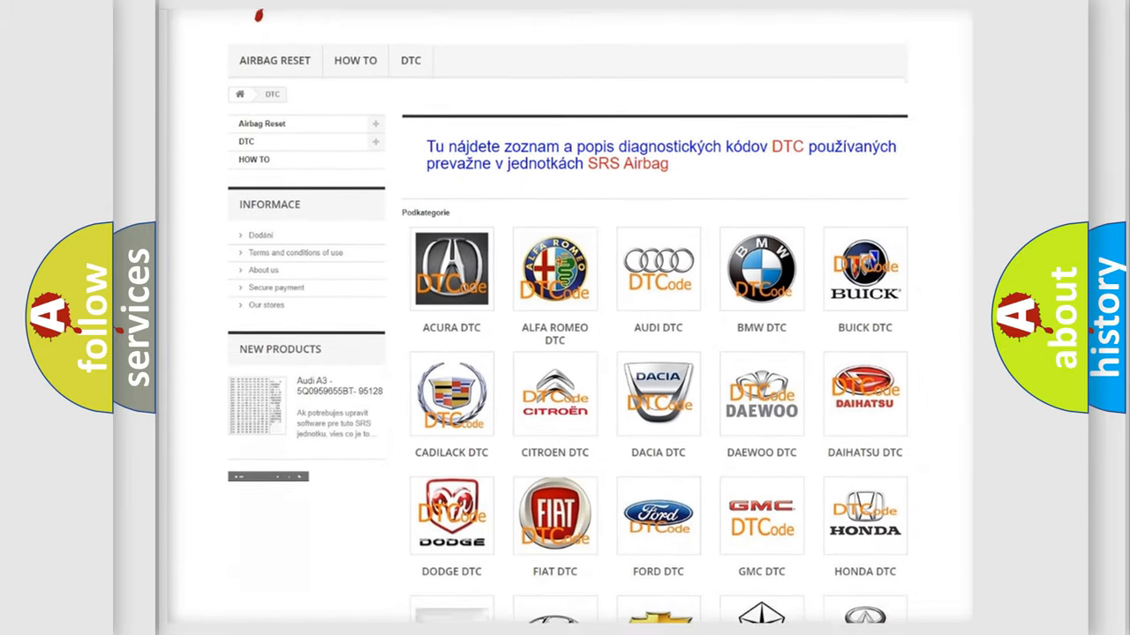
scroll("down", 3)
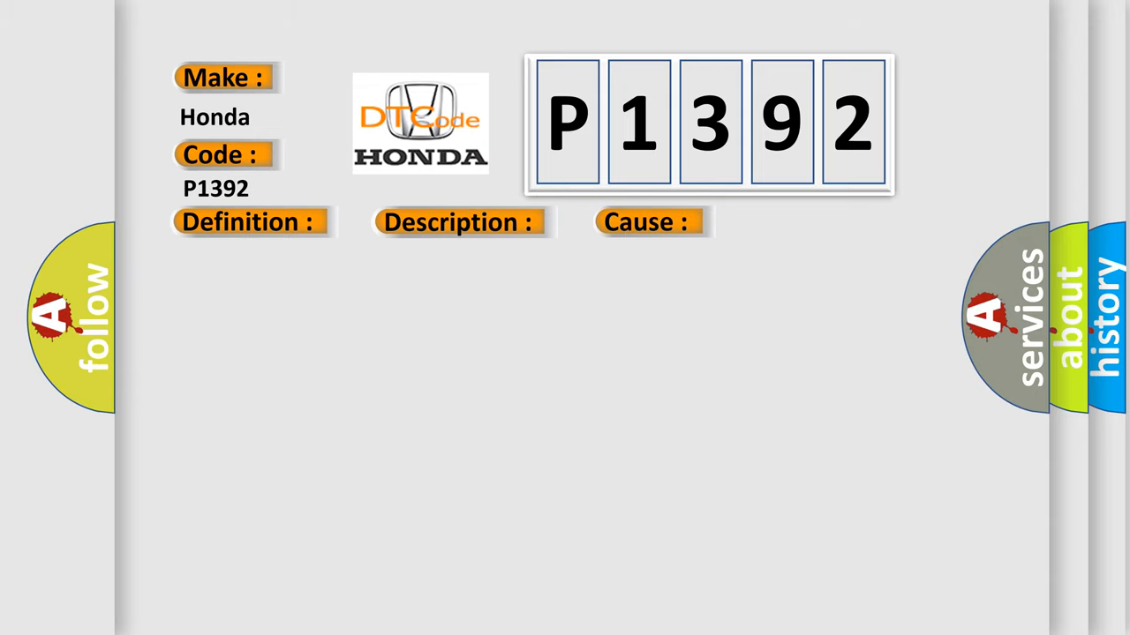
left_click(247, 222)
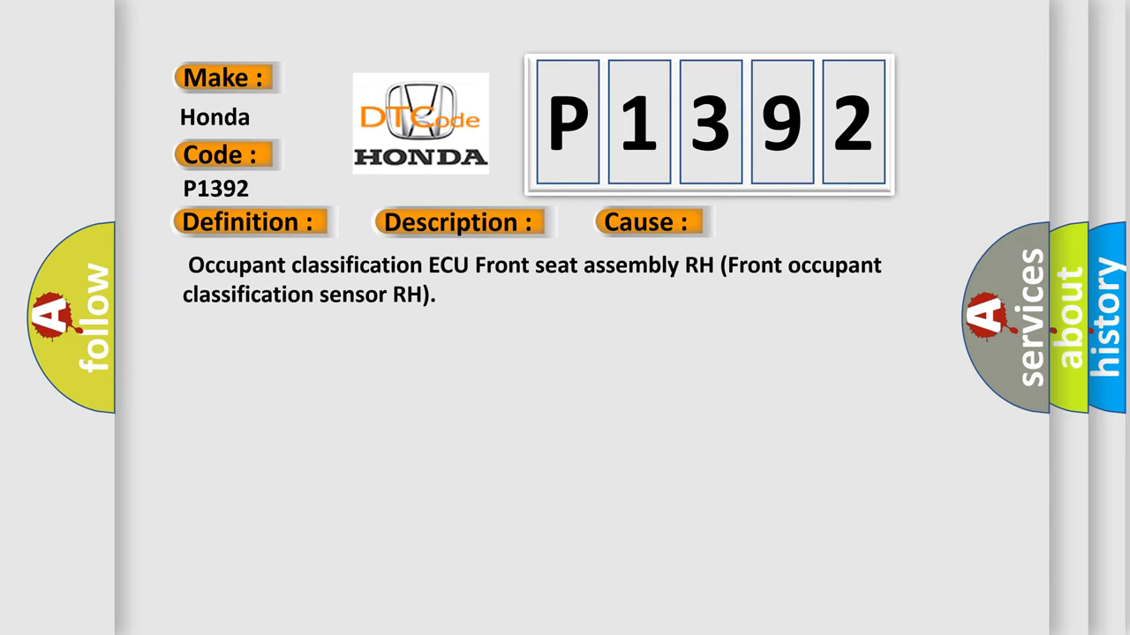